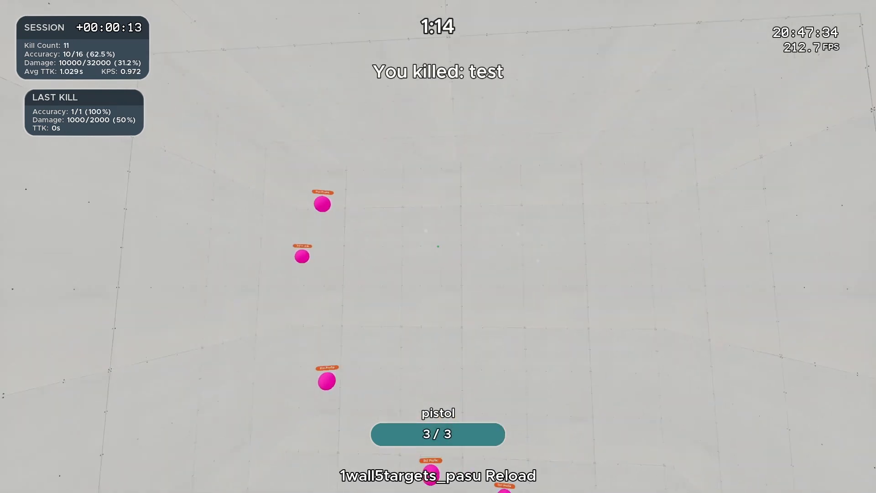
- Shoot tiny pink dots in pasu extra small horizontal, pausing once to check the leaderboard
left_click(437, 238)
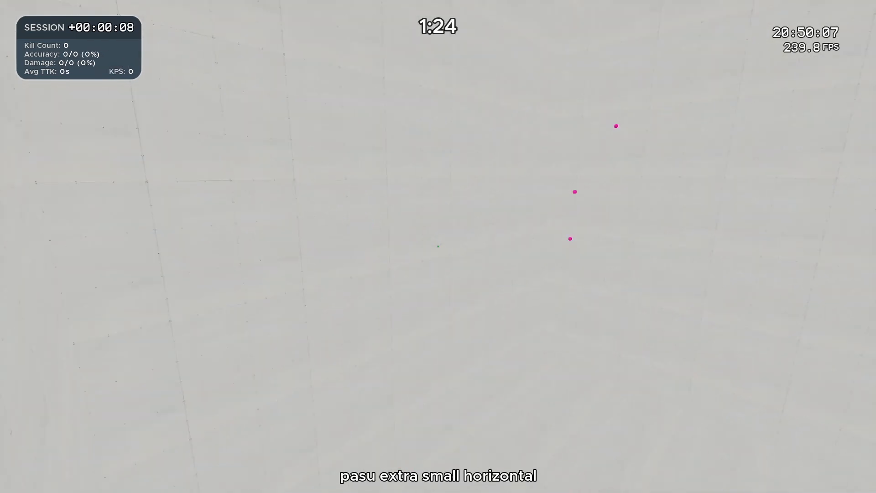
key("Escape")
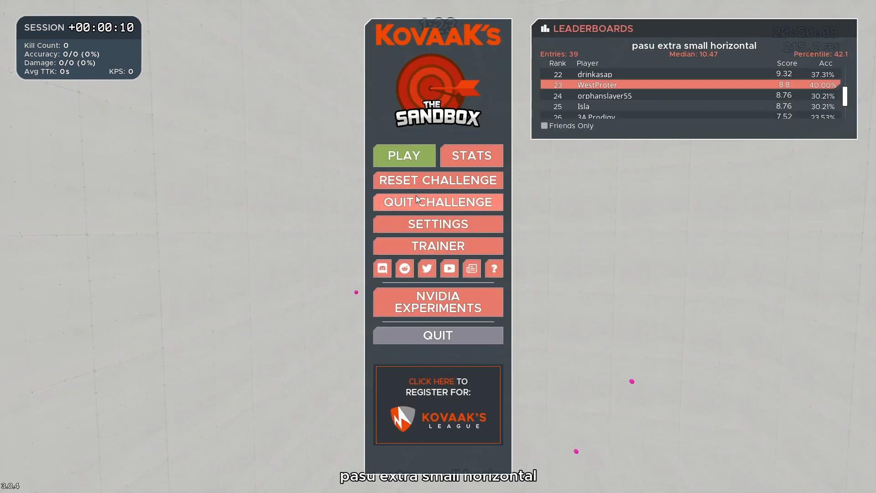
left_click(403, 155)
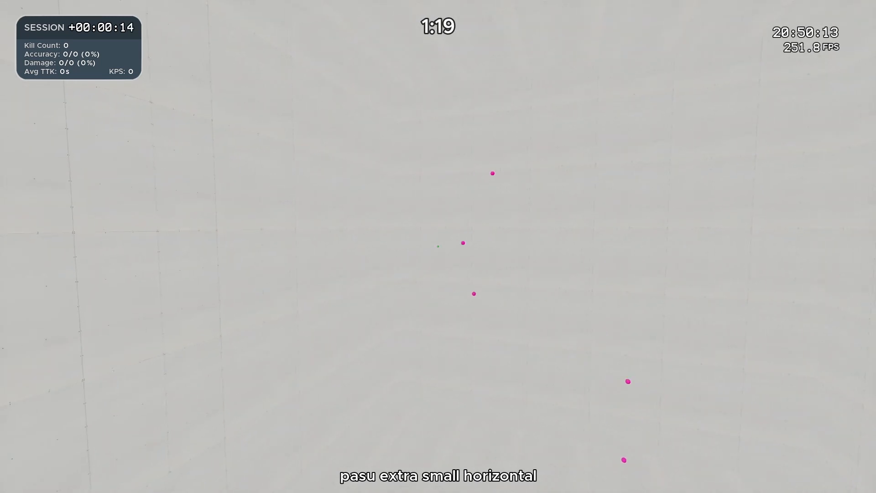
left_click(463, 241)
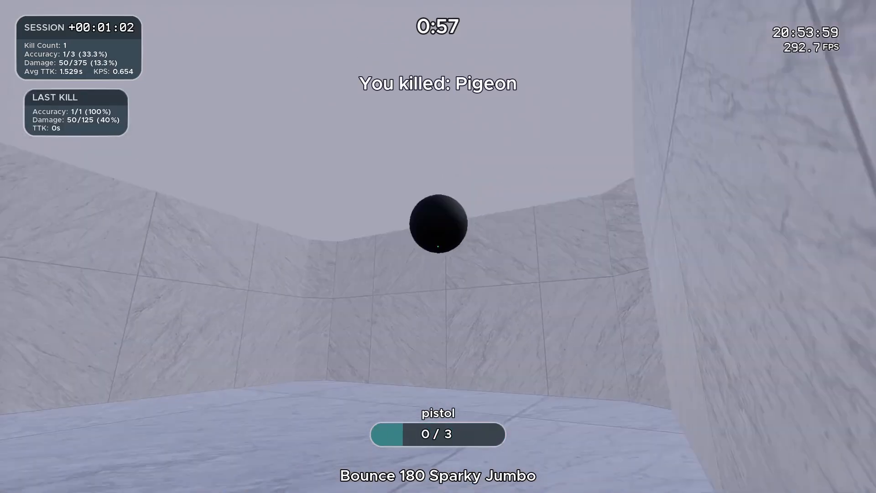
- Shoot the bouncing black spheres in B180 Voltaic until the run reaches 22 kills
left_click(438, 224)
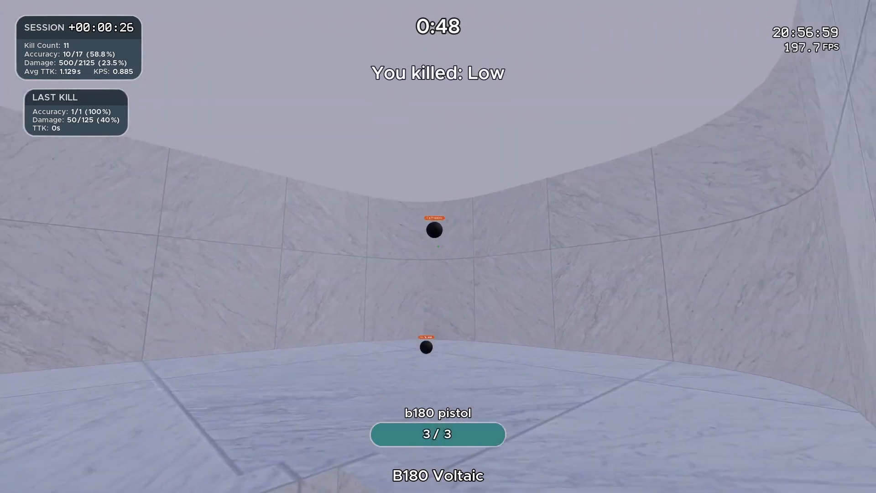
left_click(438, 229)
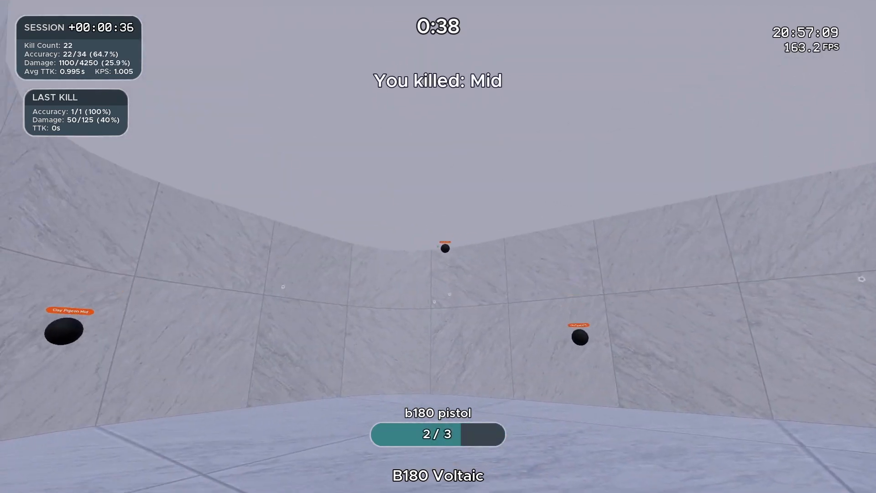
left_click(437, 246)
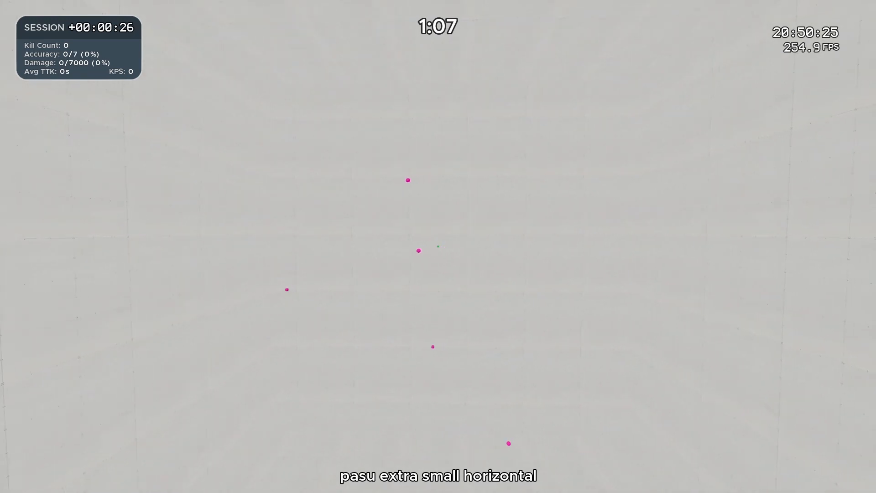
- Shoot pink dots near the centre in extra small horizontal for the first kill
left_click(418, 251)
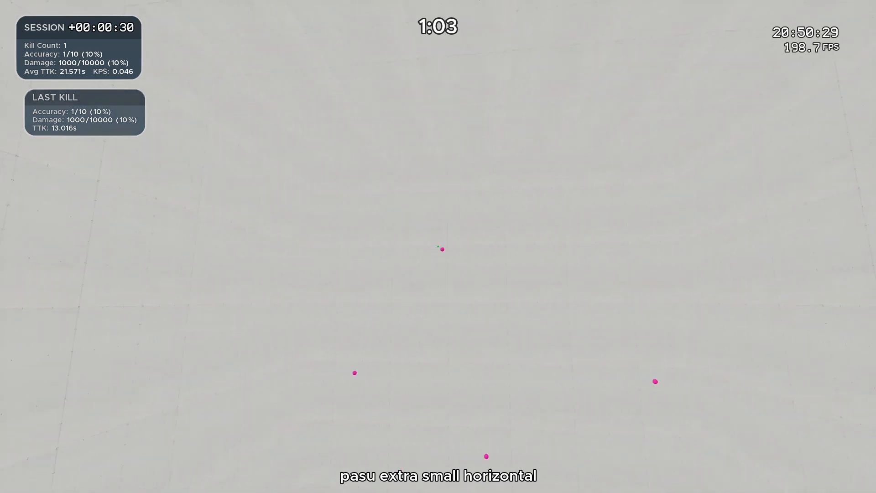
left_click(441, 249)
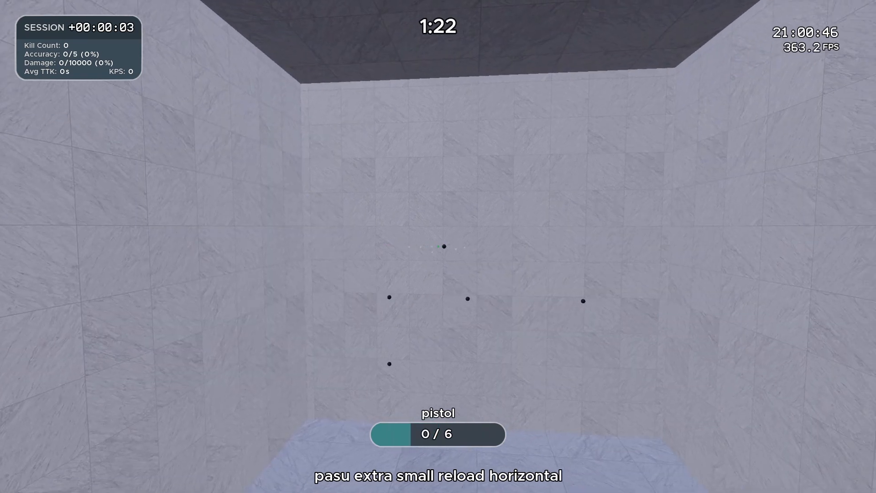
- Shoot tiny black dots in extra small reload horizontal with the 6-round pistol, reaching 12 kills
left_click(438, 247)
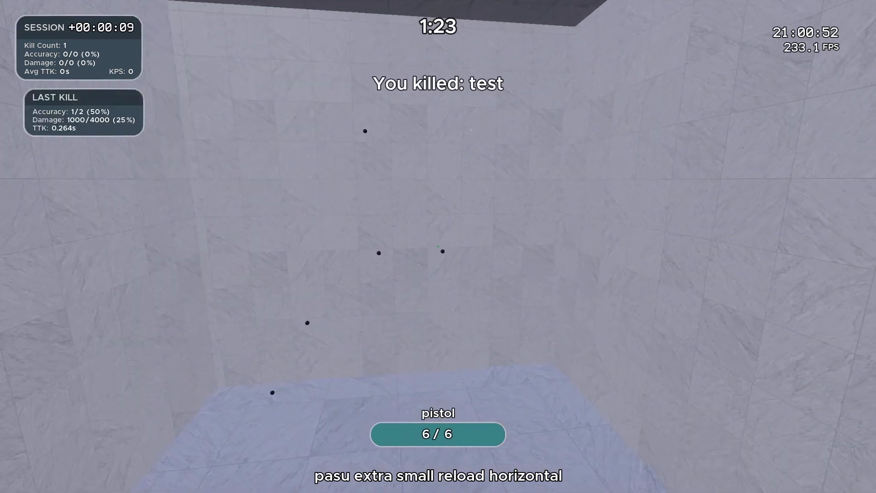
left_click(438, 246)
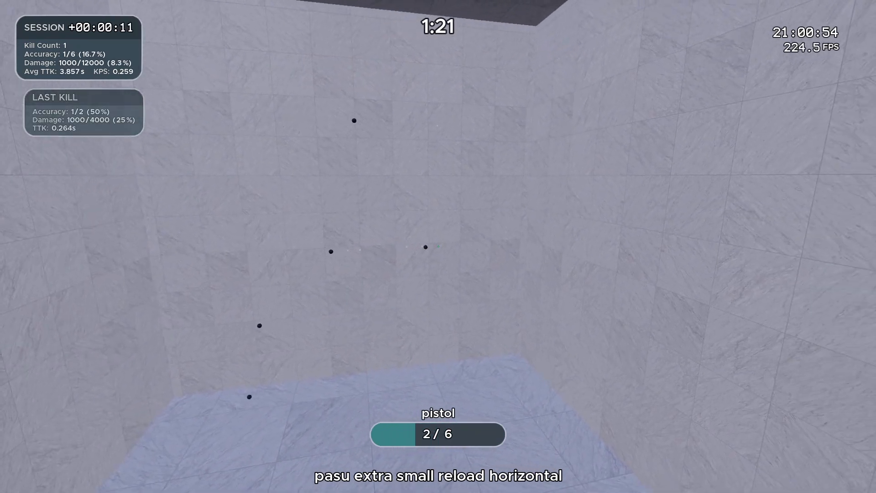
left_click(438, 247)
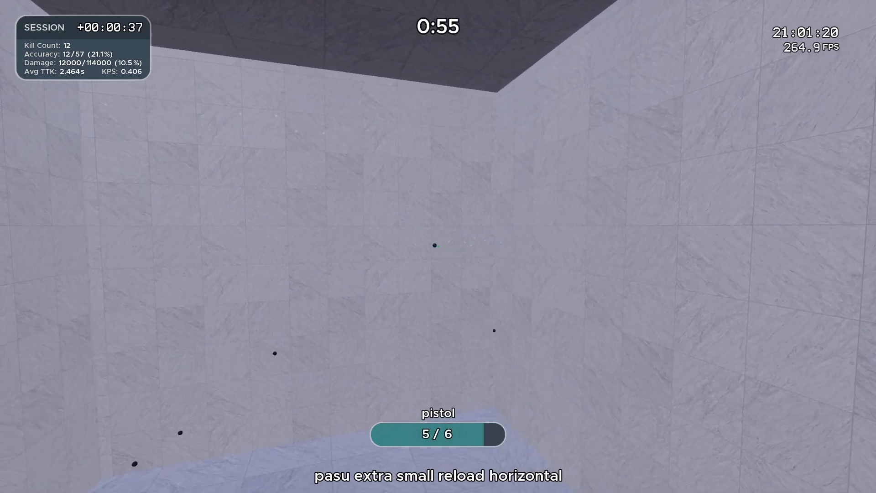
left_click(435, 246)
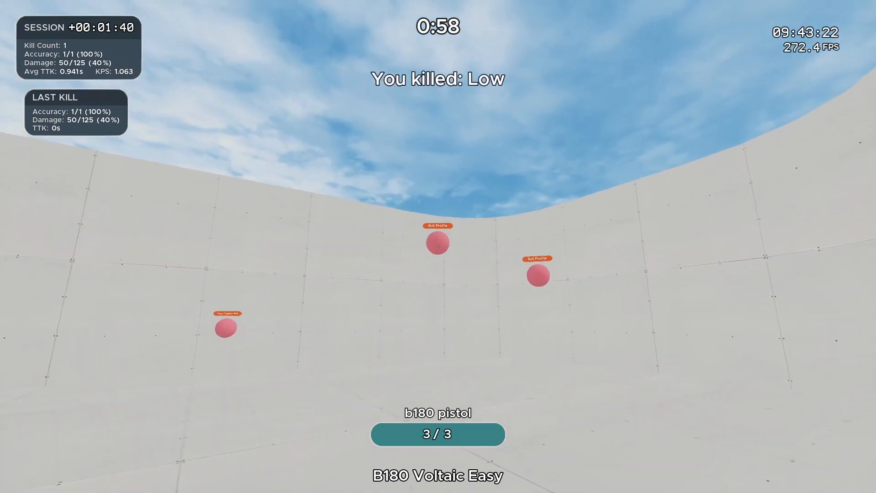
- Shoot a pink bouncing sphere in B180 Voltaic Easy
left_click(438, 242)
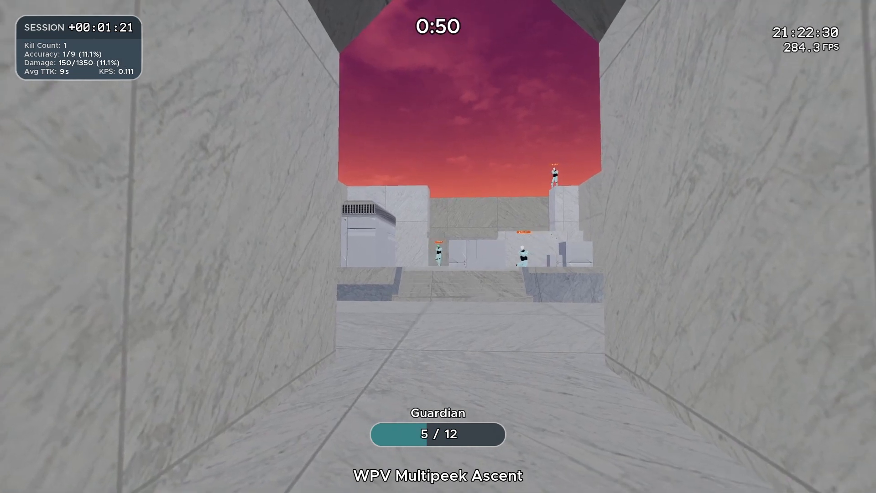
- Shoot a humanoid bot peeking at the corridor's end in WPV Multipeek Ascent
left_click(438, 246)
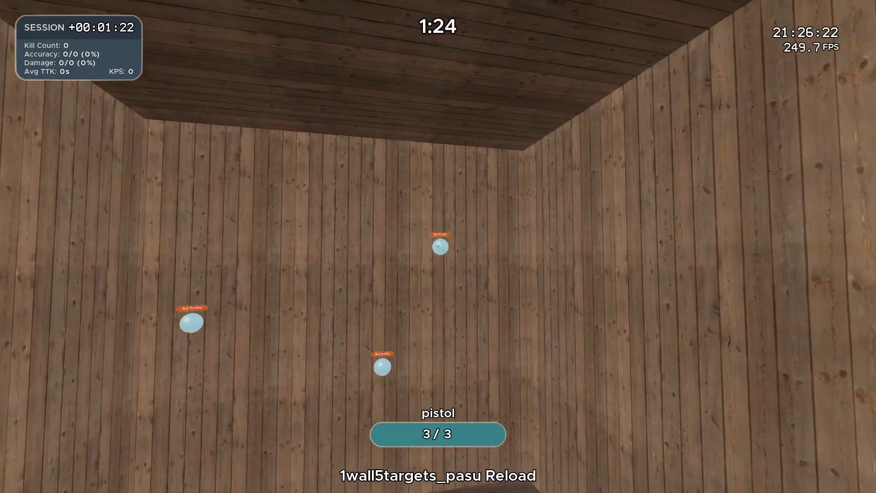
- Shoot pale blue targets in 1wall5targets_pasu Reload with the 3-round pistol for three kills
left_click(438, 247)
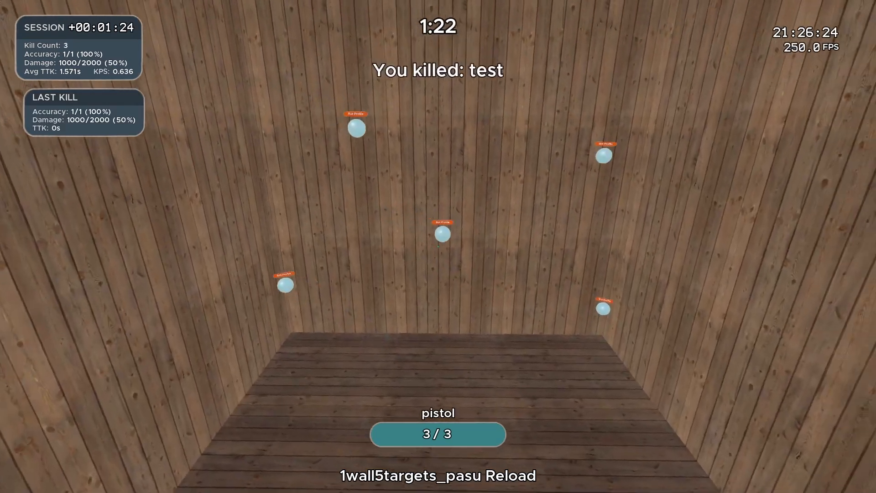
left_click(438, 229)
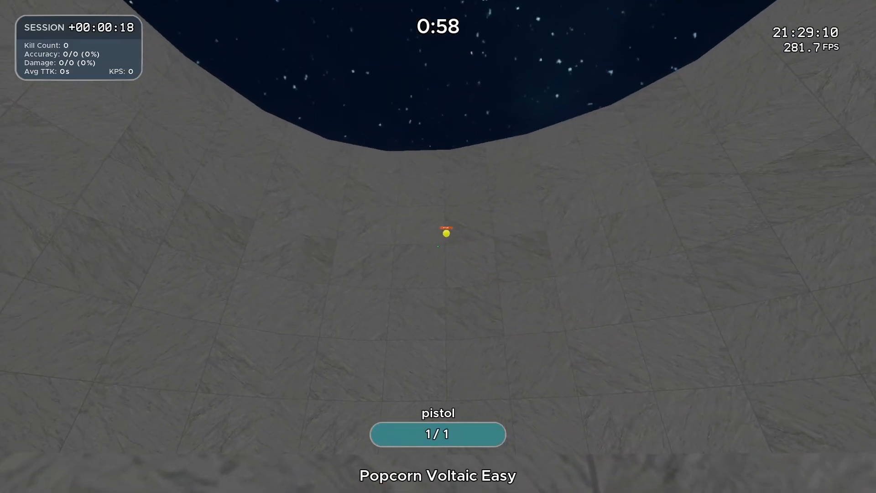
- Shoot the yellow popping targets in Popcorn Voltaic Easy's starry dome
left_click(438, 247)
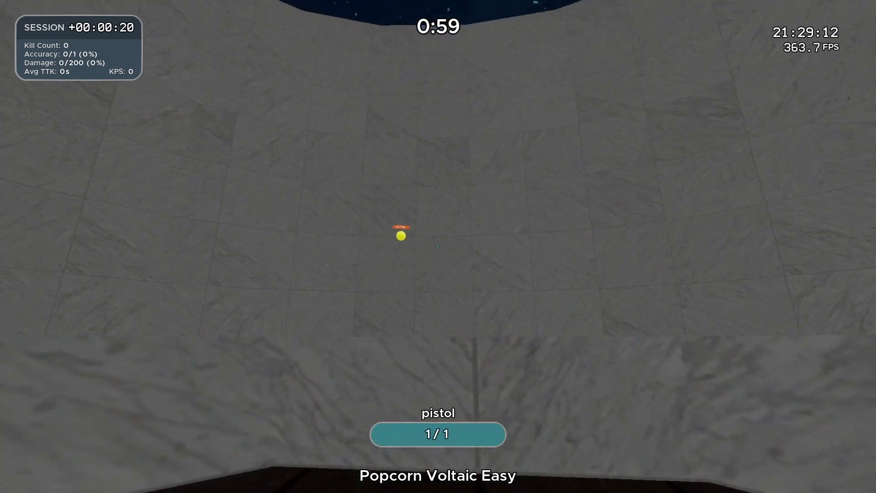
left_click(400, 236)
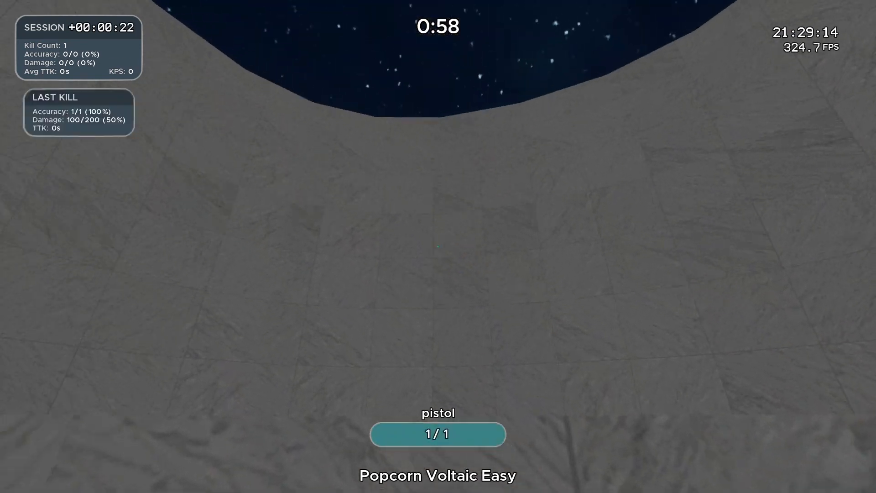
left_click(428, 272)
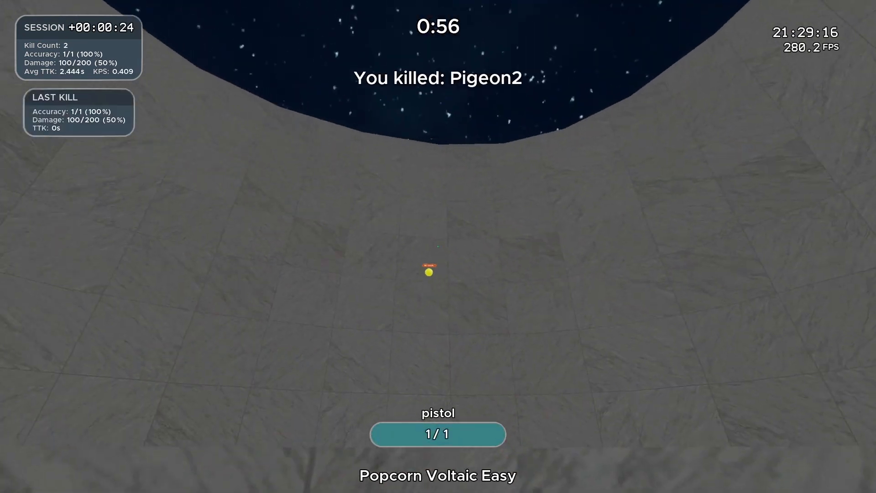
left_click(429, 272)
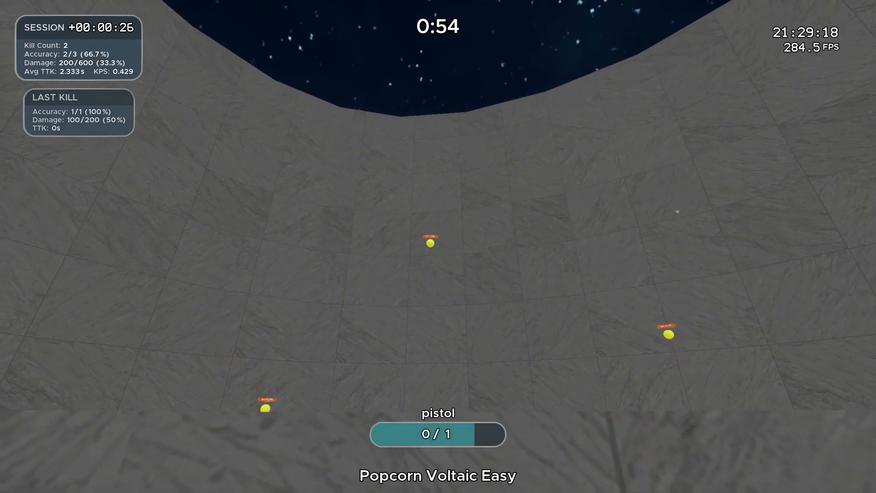
left_click(429, 244)
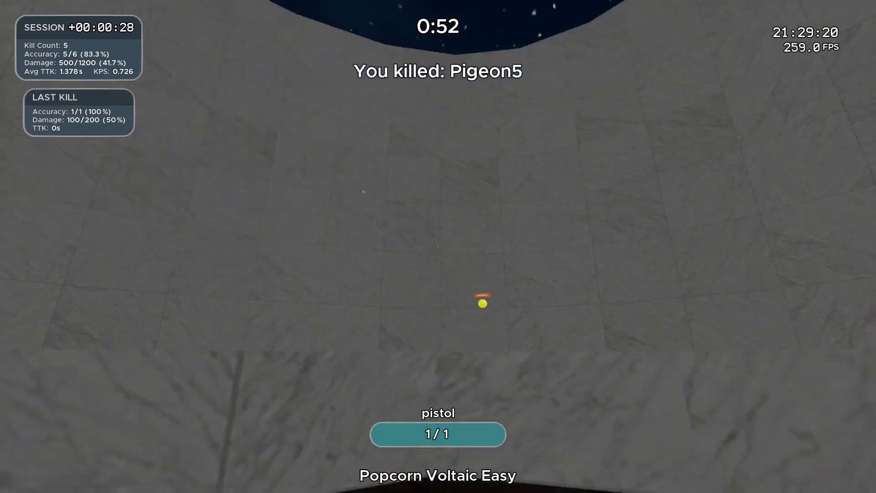
left_click(481, 303)
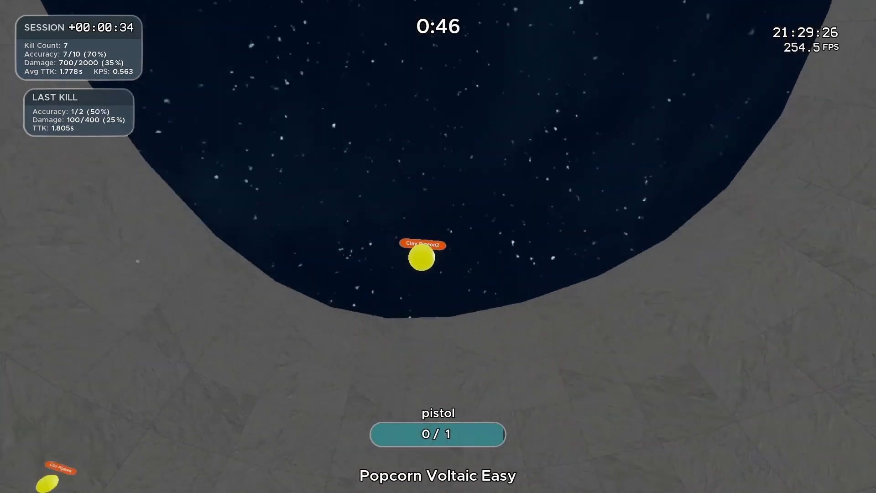
- Shoot more yellow targets to nine kills, then pause to view the leaderboard
left_click(421, 259)
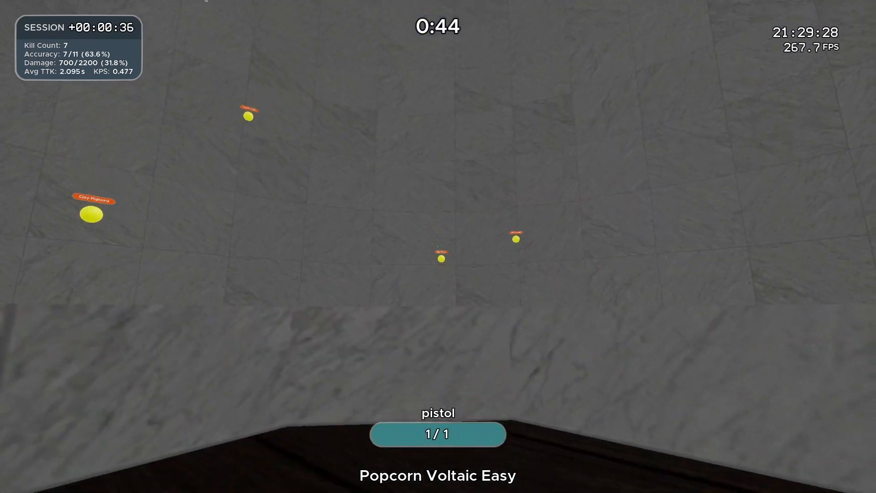
left_click(442, 237)
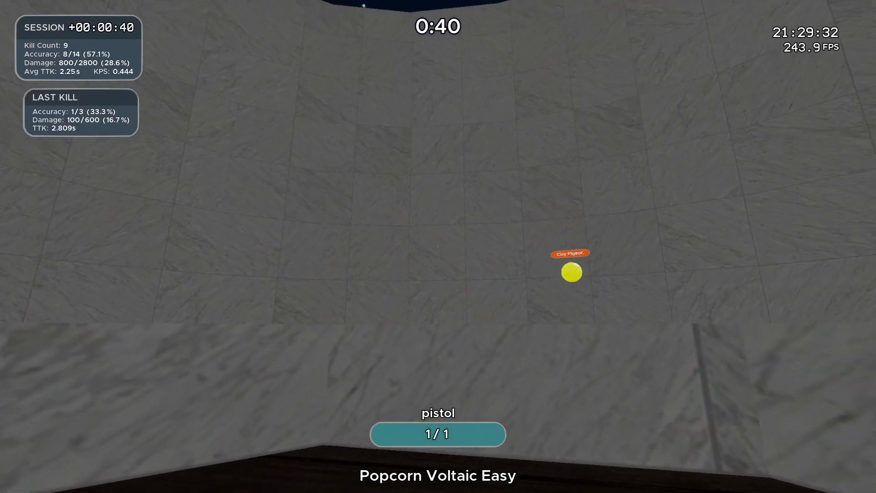
key("Escape")
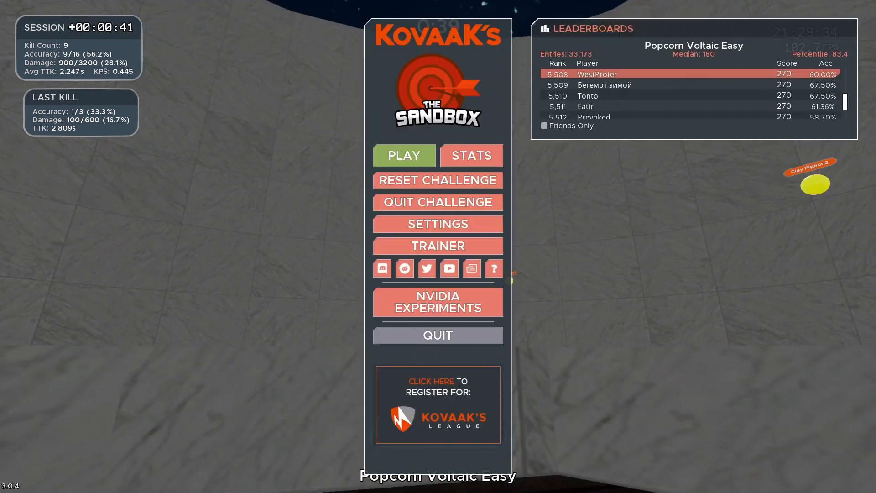
left_click(403, 155)
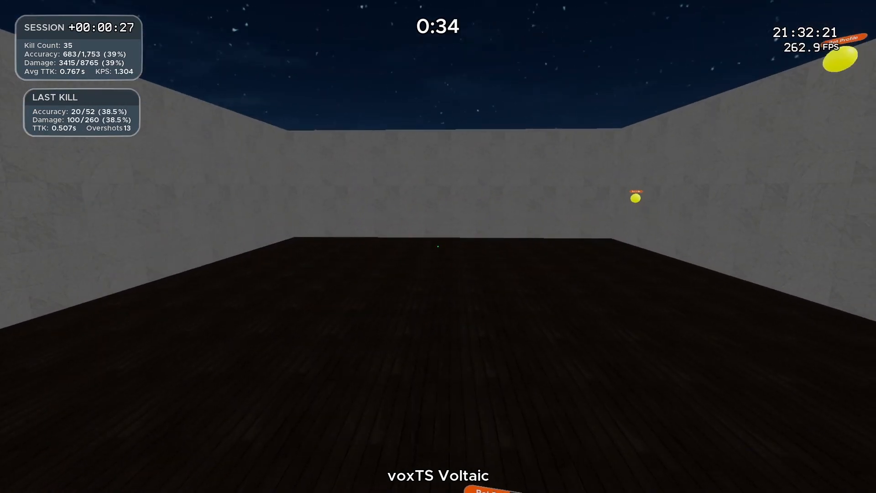
- Shoot a strafing yellow bot in voxTS Voltaic, raising kills to 37
left_click(635, 199)
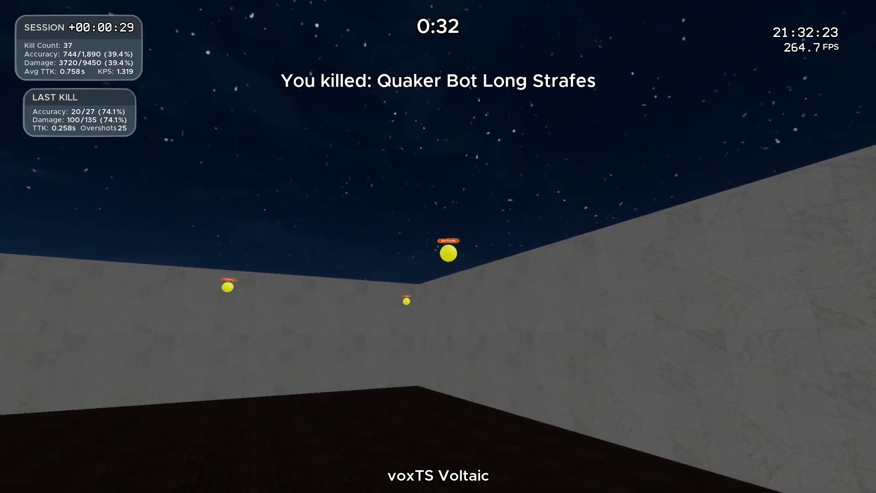